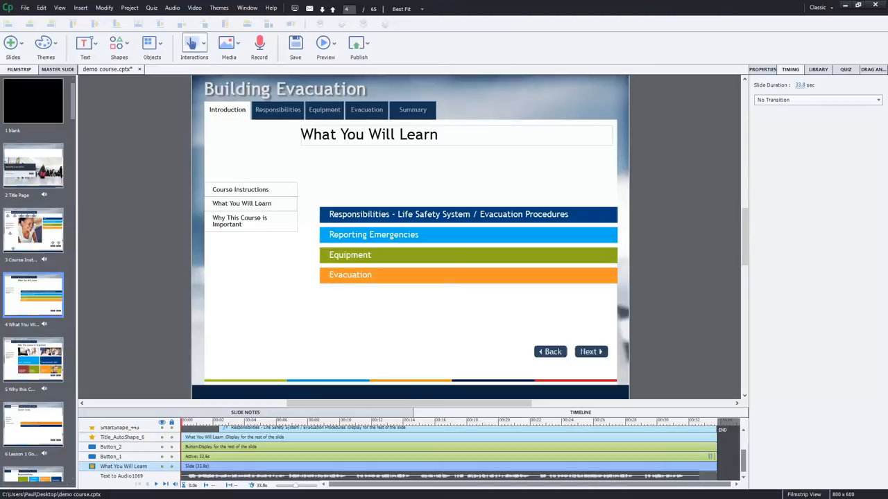
Step: Show the Interactions options available for the 'What You Will Learn' slide
click(194, 45)
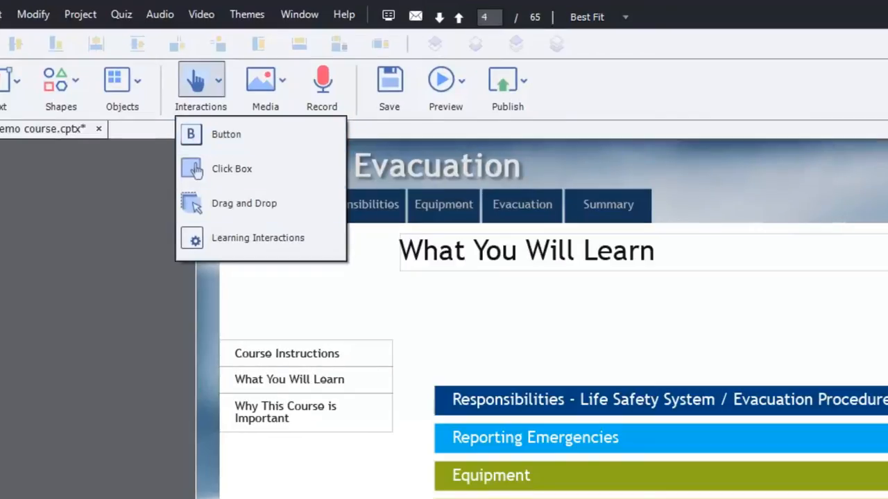
mouse_move(258, 237)
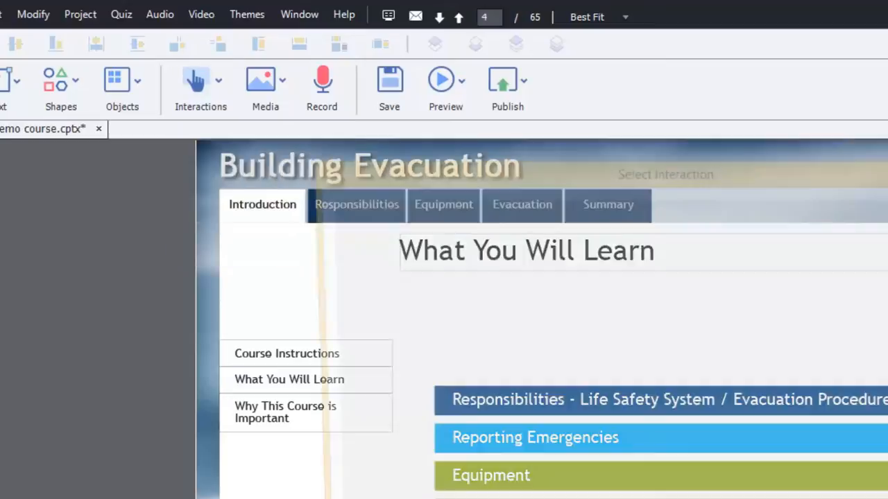
Step: Browse the Learning Interactions gallery and choose the Notes widget
click(199, 83)
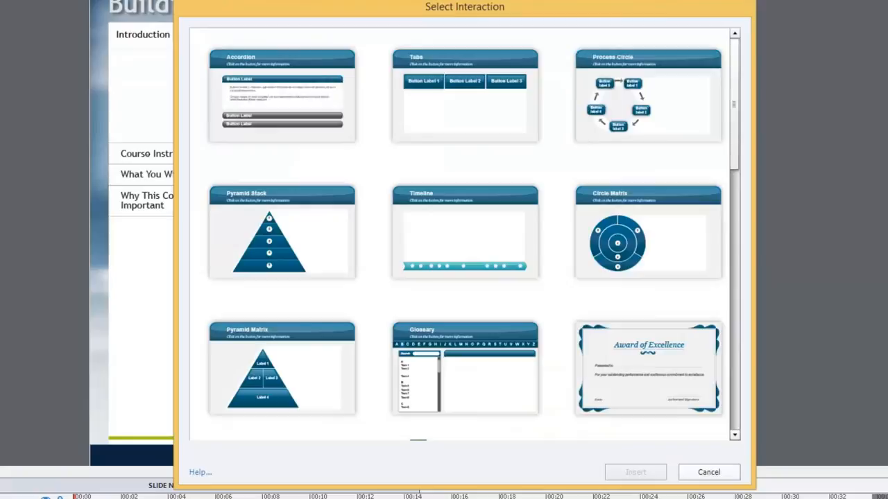
scroll(down, 3)
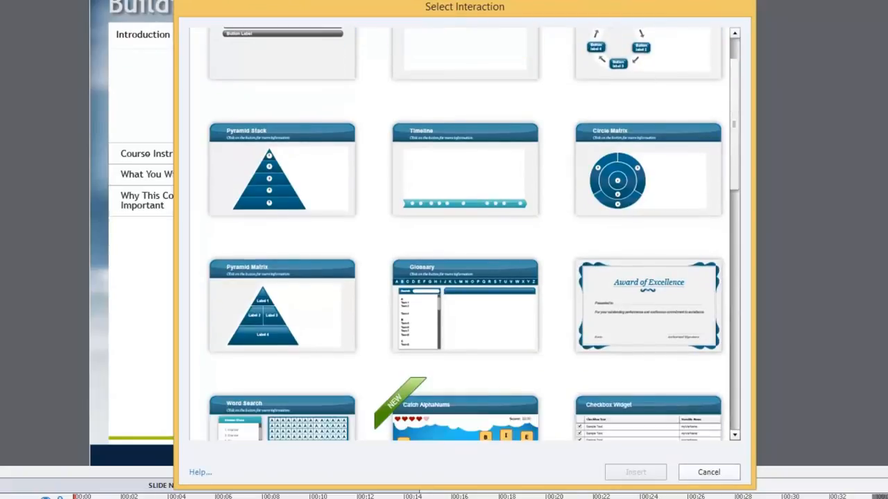
scroll(down, 3)
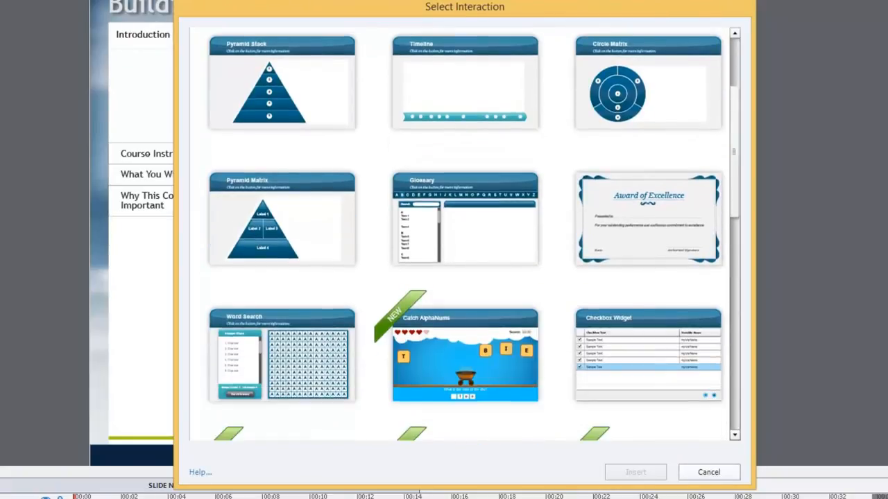
scroll(down, 3)
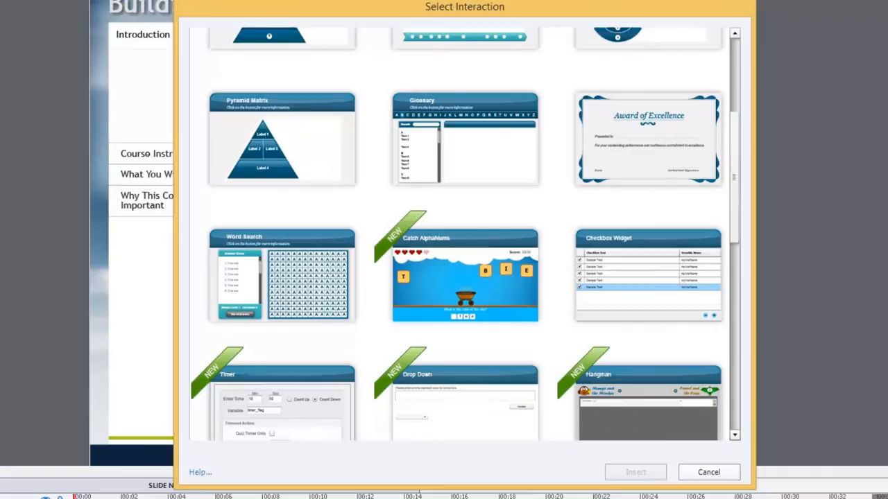
scroll(down, 3)
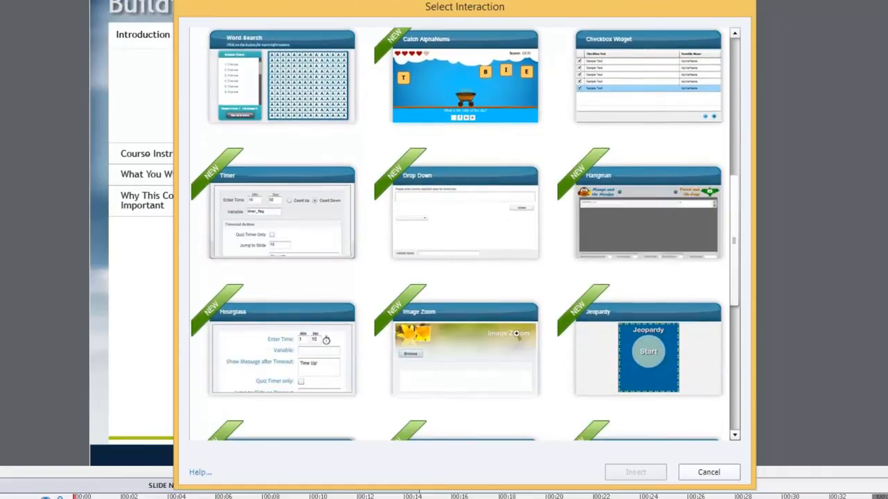
scroll(down, 3)
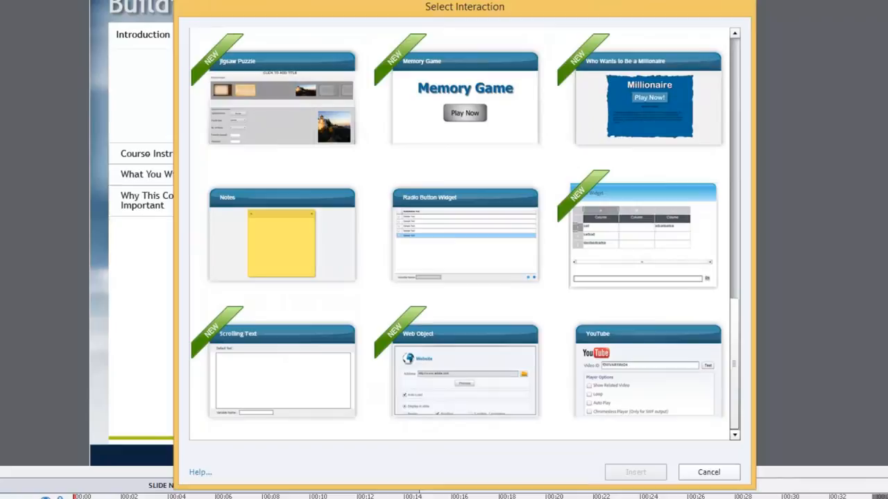
click(280, 243)
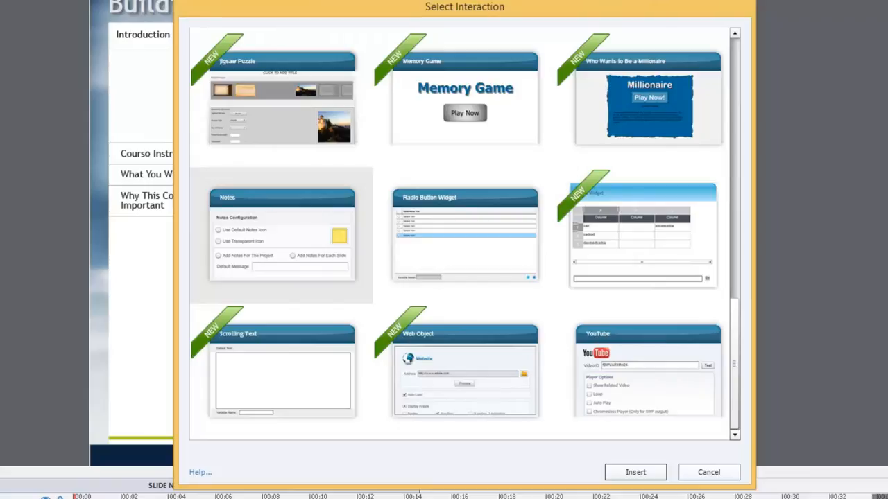
Step: Insert the Notes widget, bringing up its Configure interaction settings
click(708, 472)
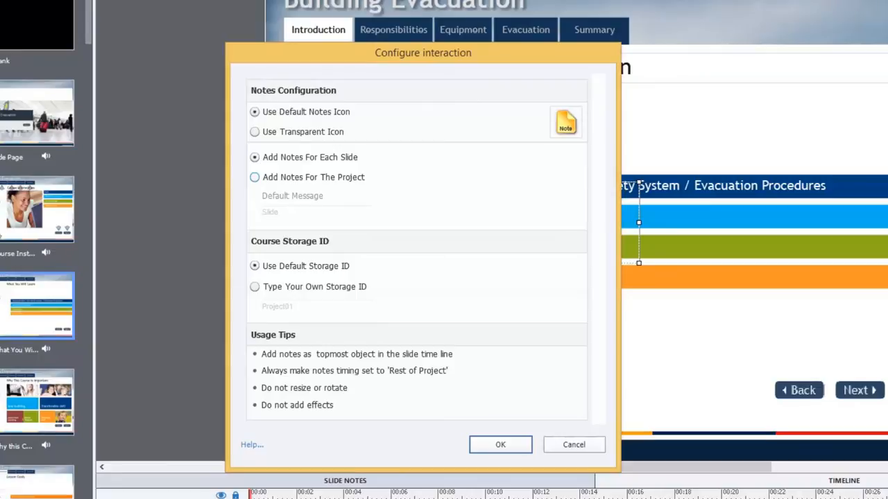
Step: Set Add Notes For The Project and replace the default message with 'Type your note...'
click(255, 177)
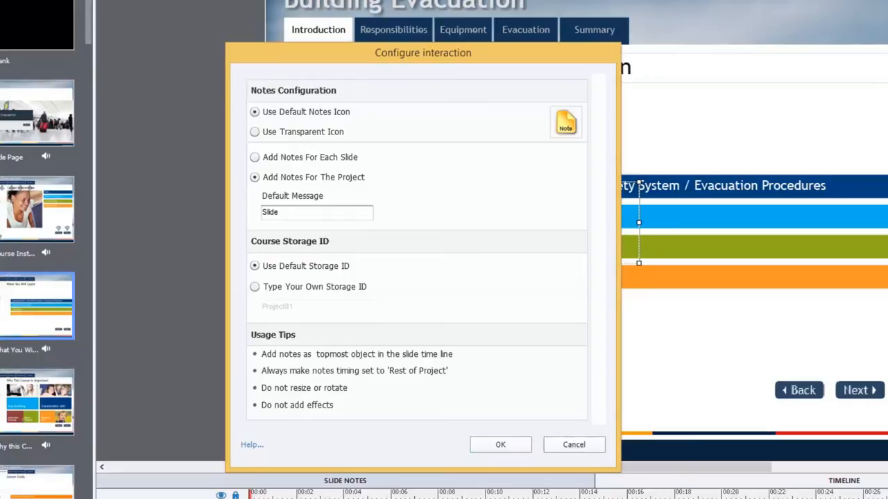
click(316, 212)
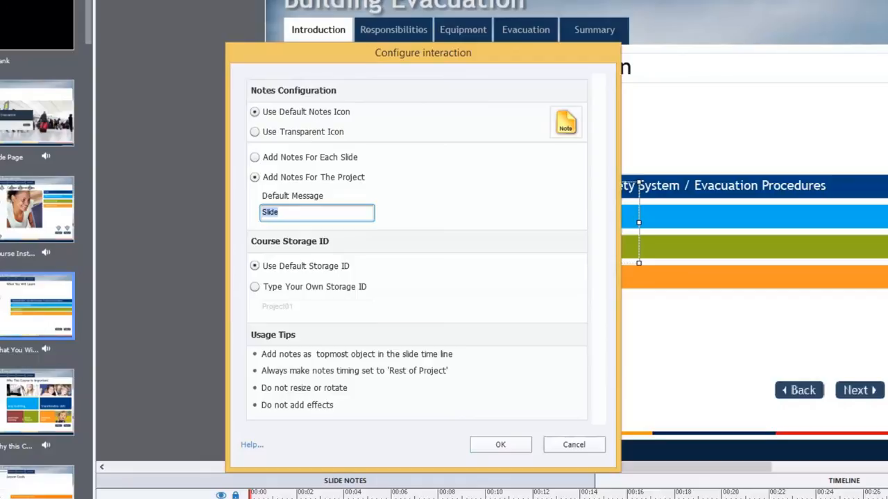
text(Type)
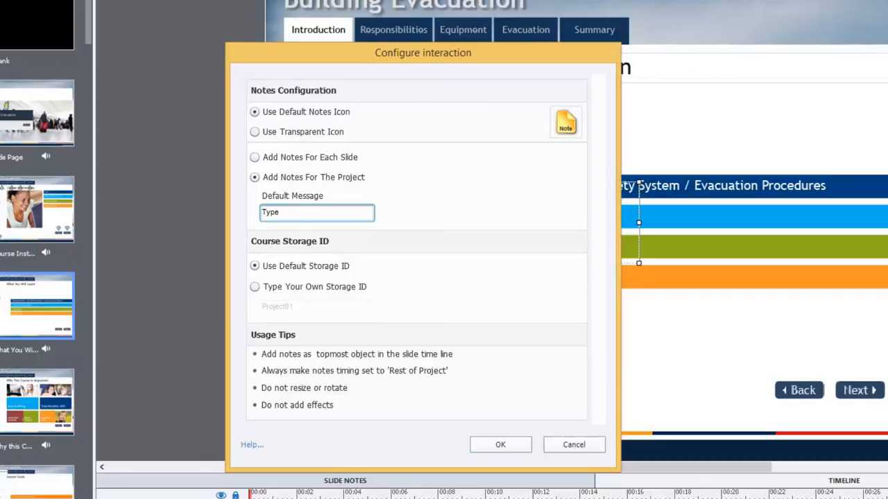
text(your note)
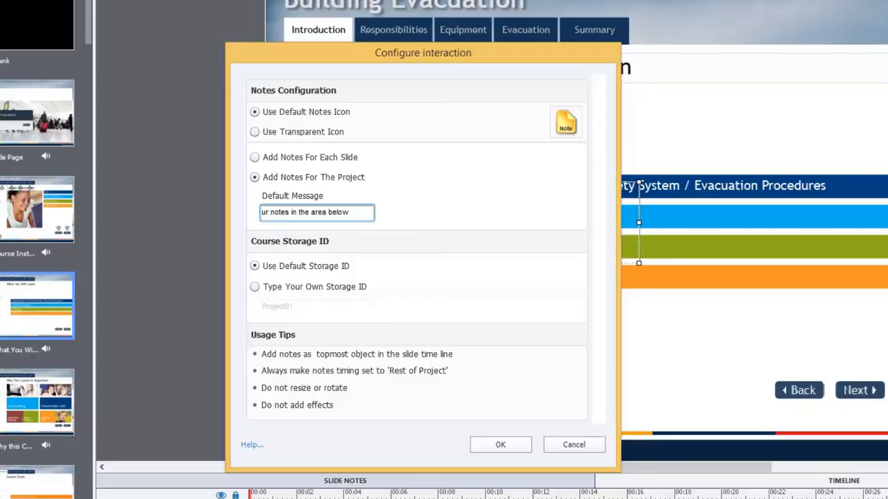
click(346, 212)
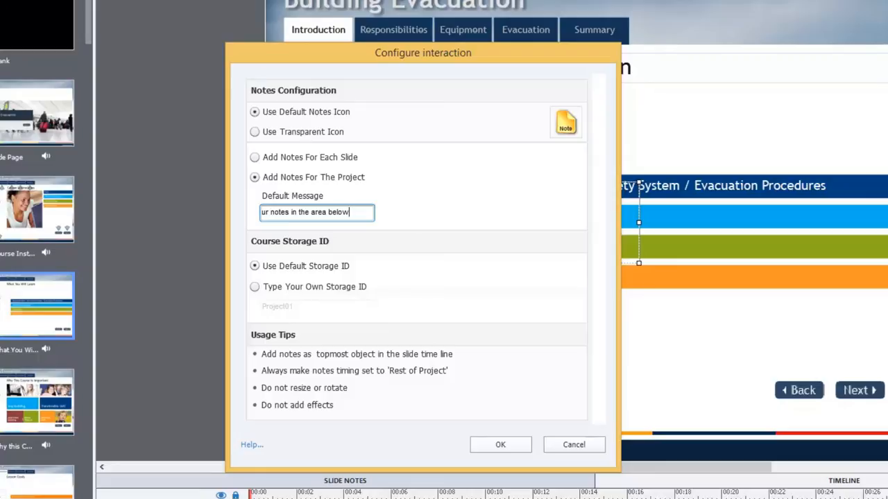
text(...)
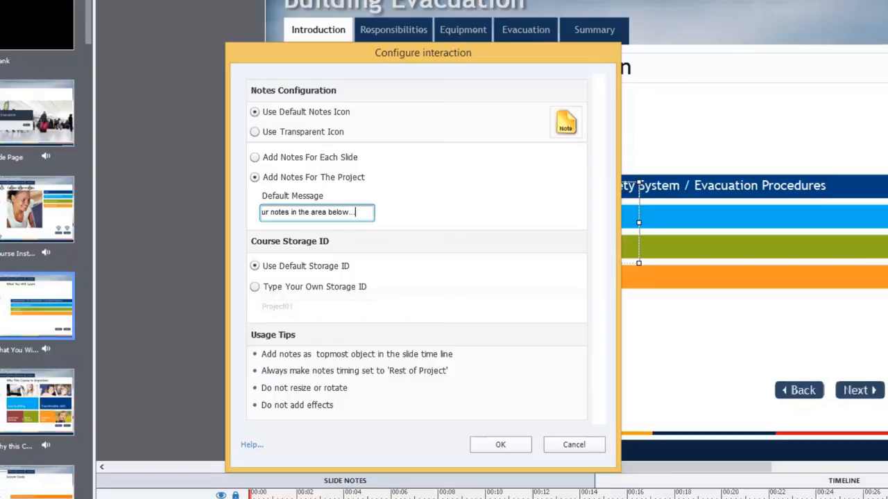
click(256, 286)
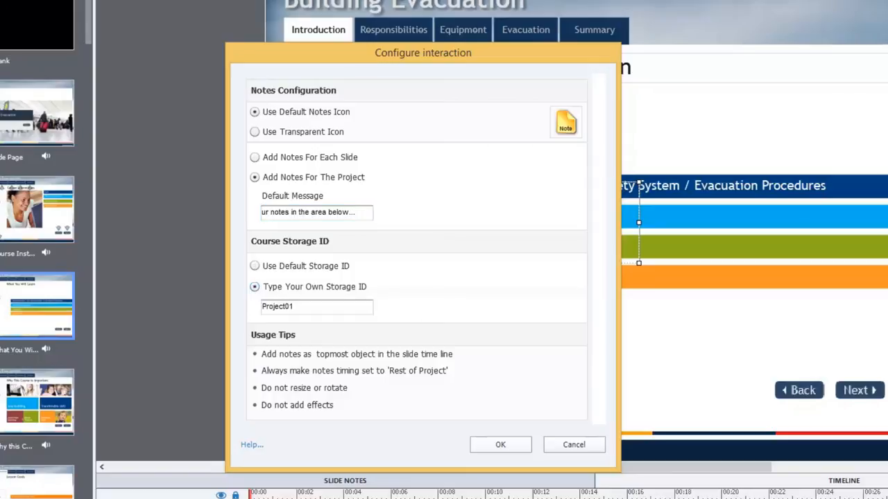
click(317, 307)
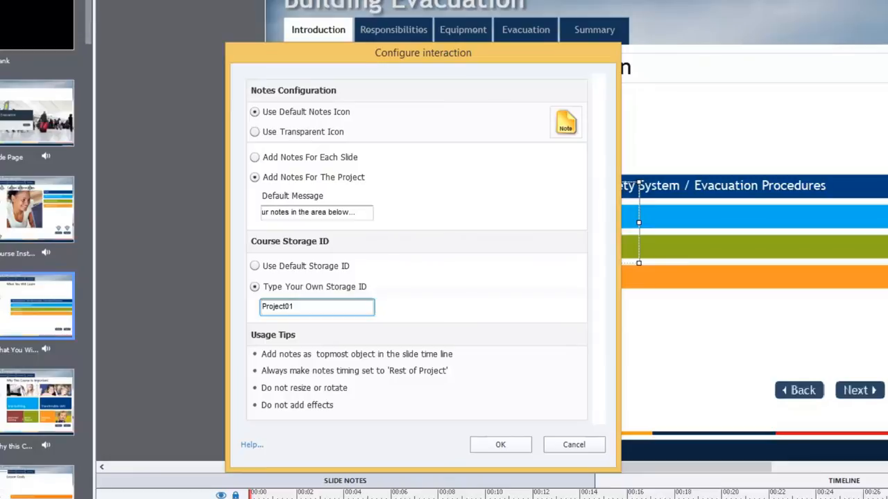
click(316, 307)
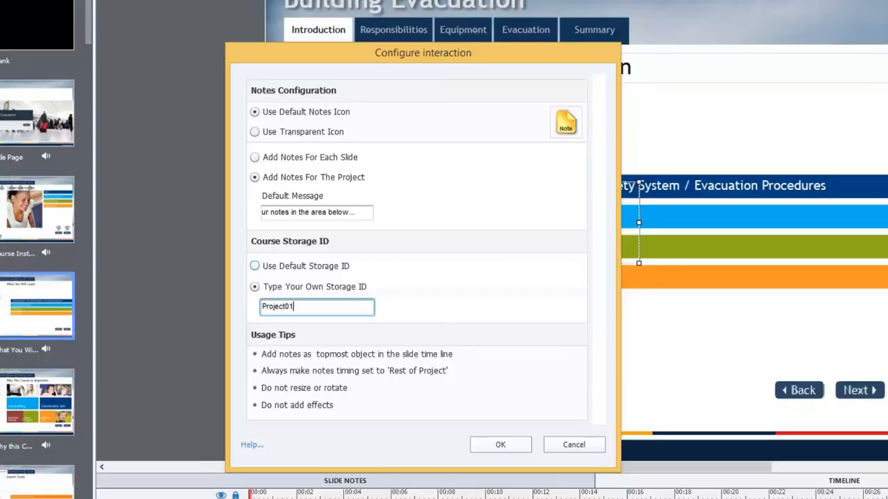
click(255, 266)
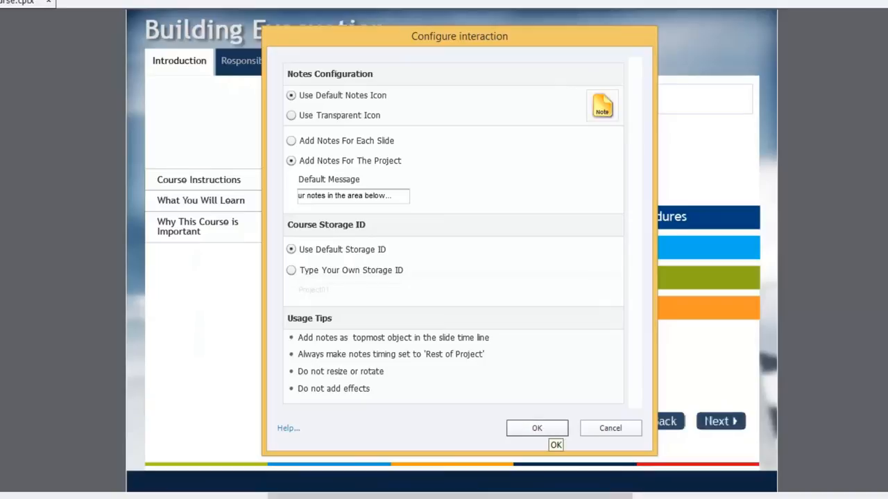
Step: Confirm the configuration and move the Note widget to the slide's top-right corner
click(537, 427)
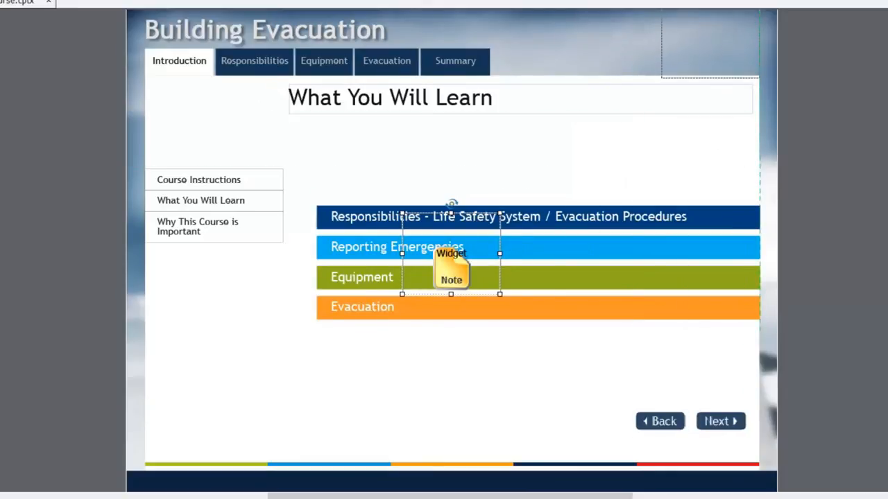
drag(451, 266, 710, 50)
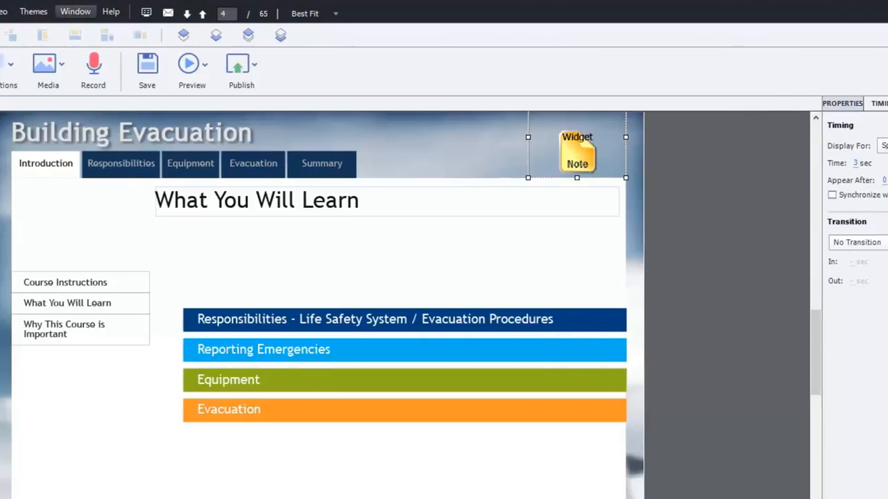
Step: In Timing Properties, set the Notes widget's Display For to Rest of Project
click(75, 11)
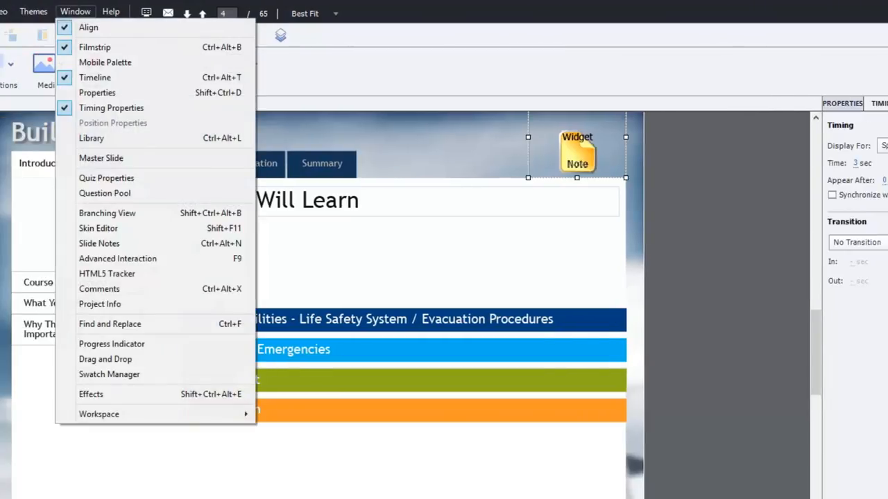
mouse_move(111, 108)
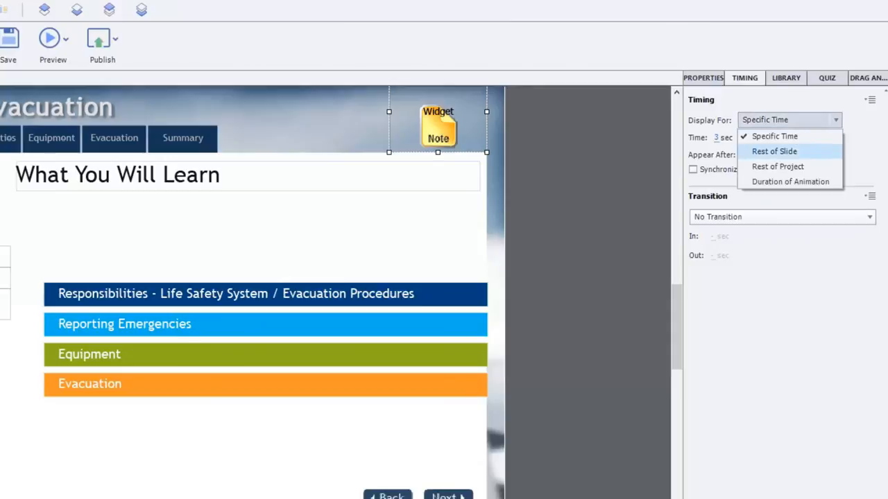
click(777, 167)
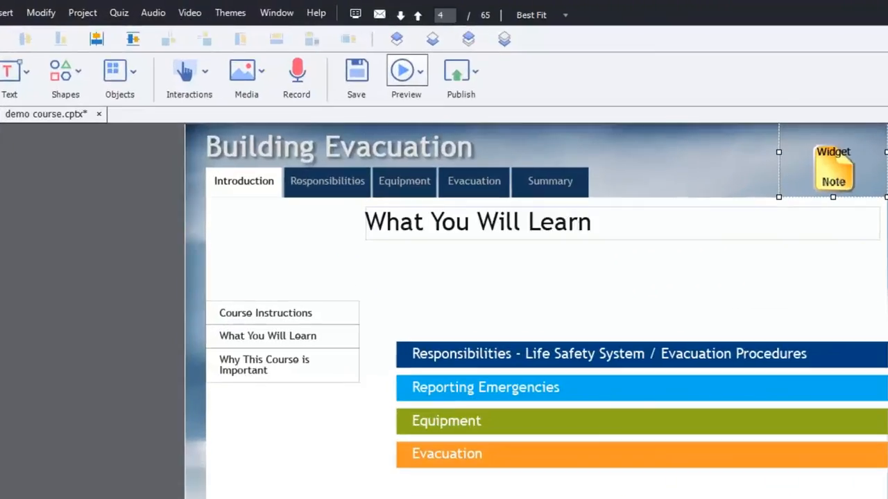
Step: Preview the next five slides of the course
click(422, 70)
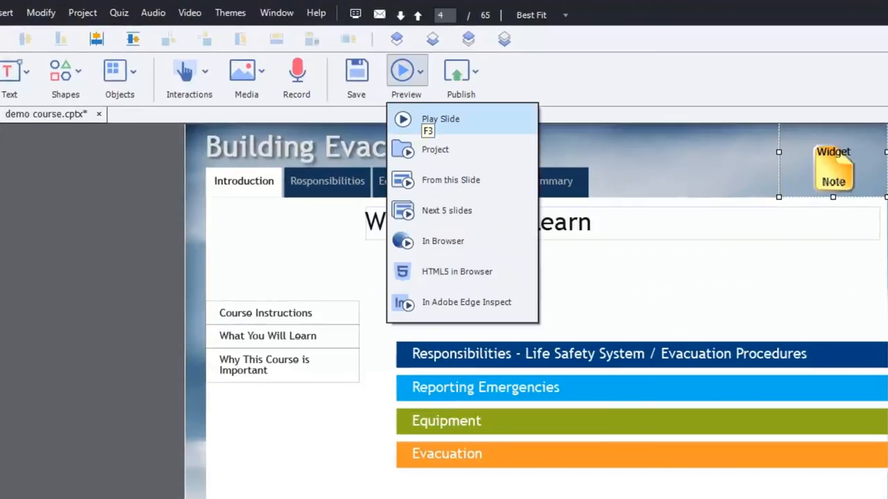
mouse_move(446, 211)
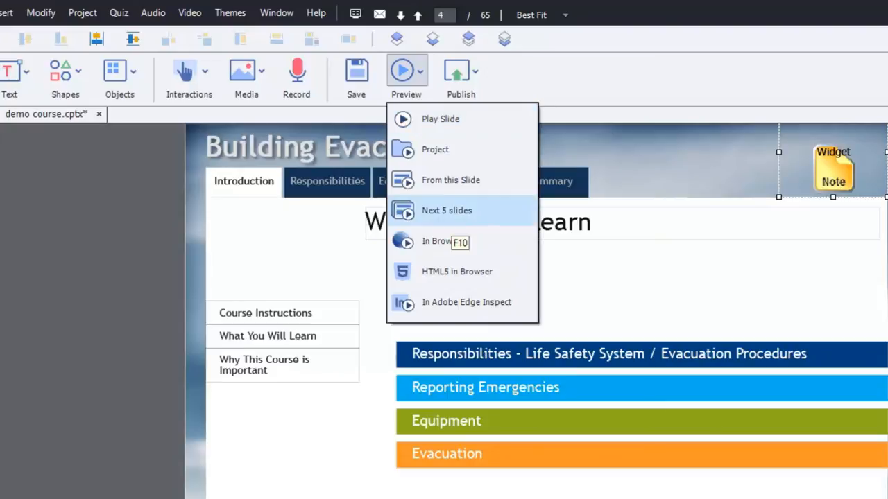
click(447, 211)
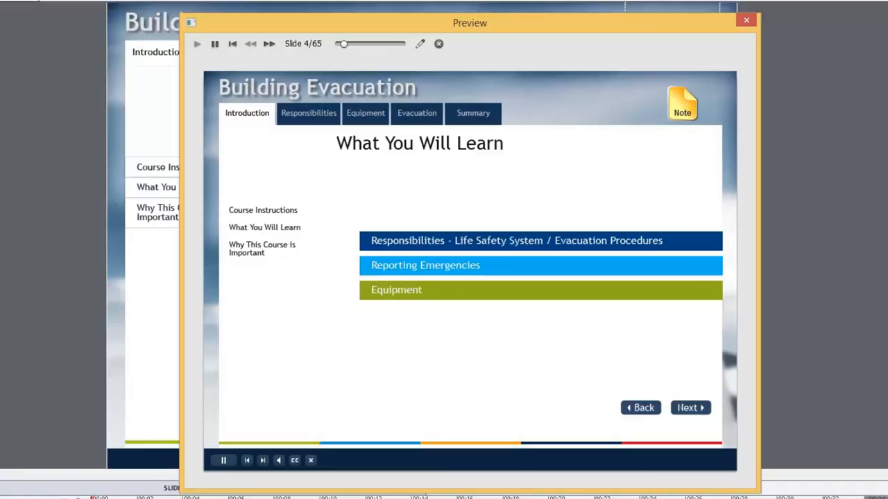
Step: Open the empty note in the preview and delete it, confirming with Yes
click(683, 104)
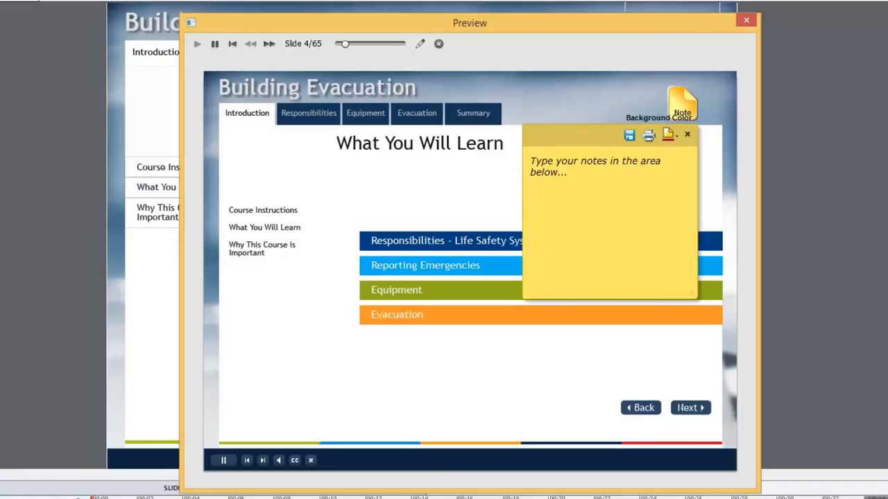
click(597, 184)
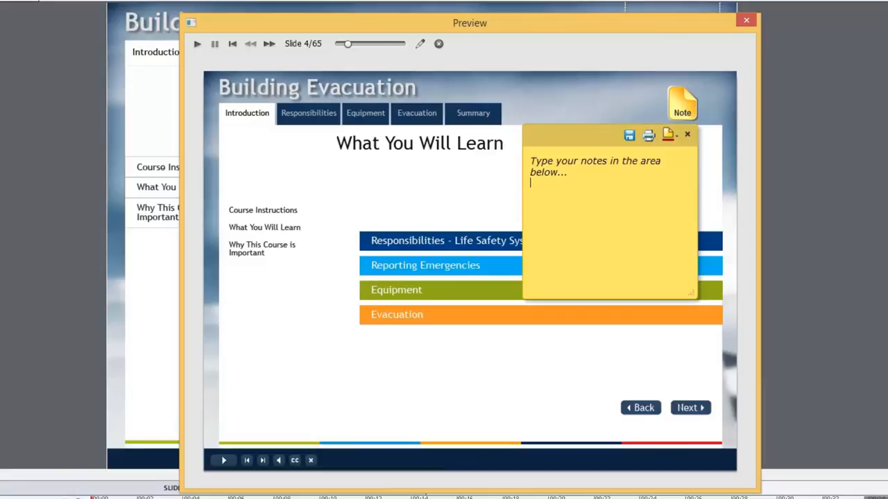
mouse_move(682, 109)
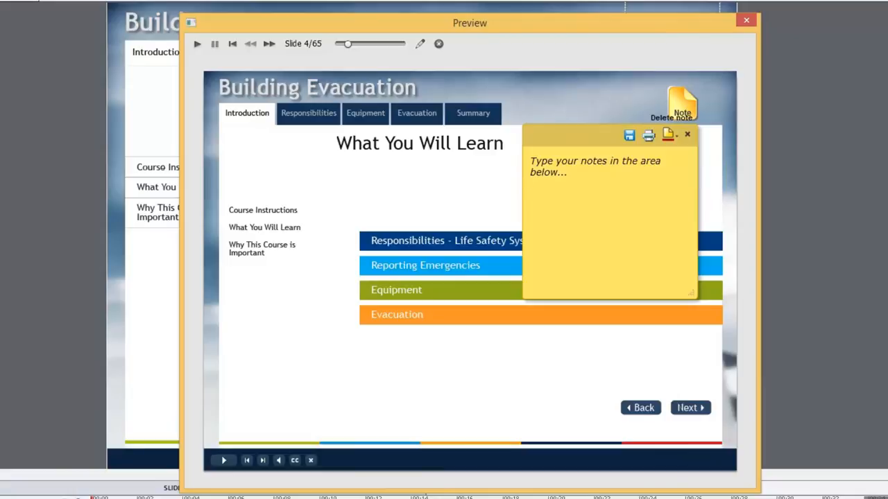
click(683, 104)
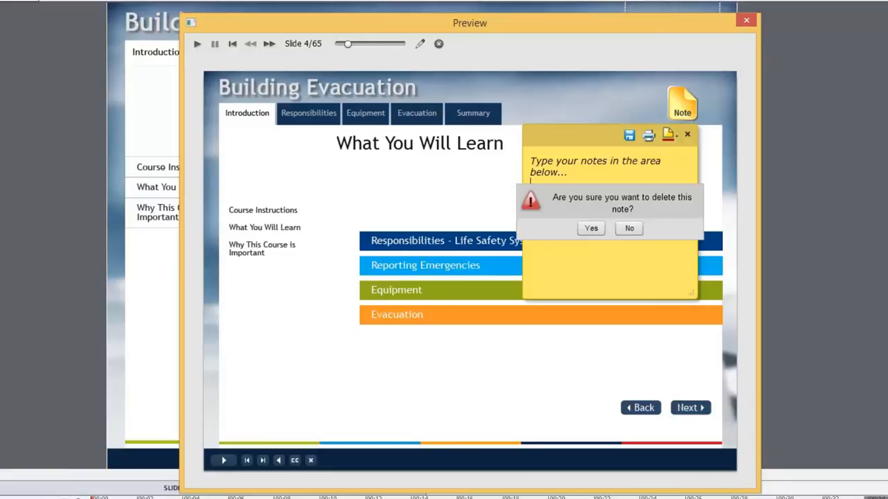
click(591, 228)
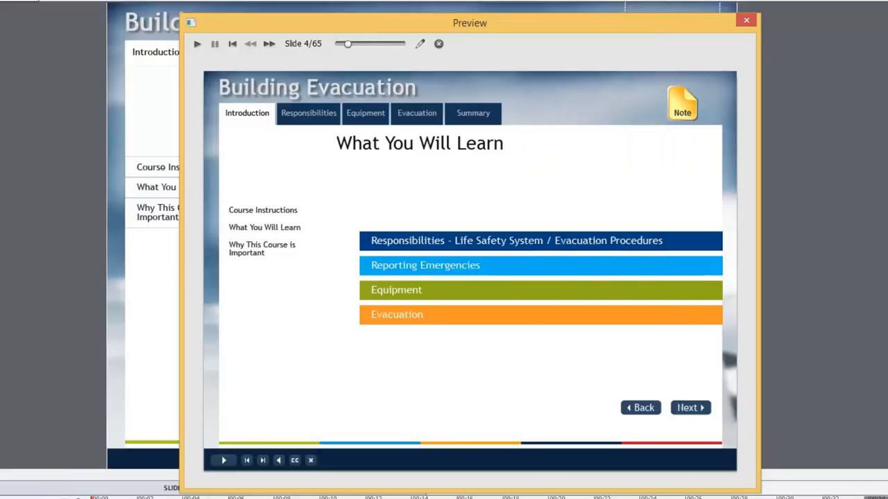
Step: Open a new note and type 'The sun was shining on the sea, shining with all it's might.'
click(683, 103)
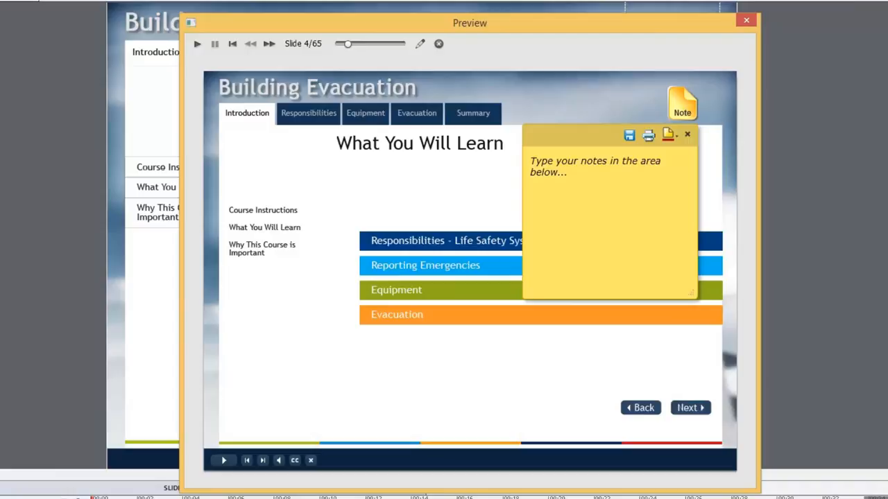
text(The sun was sh)
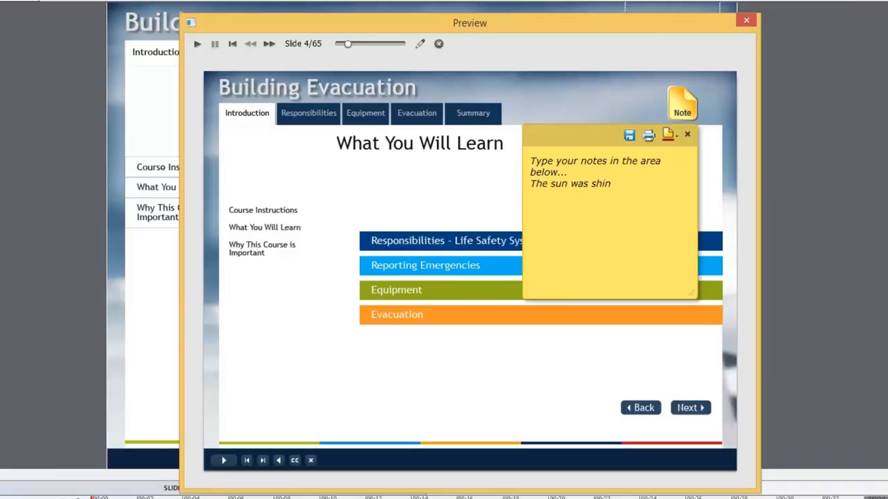
text(ing on the sea)
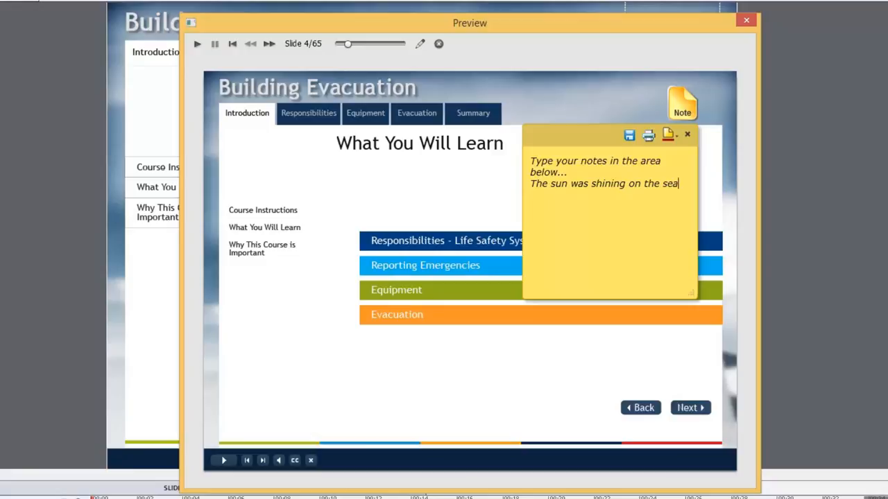
text(, shining)
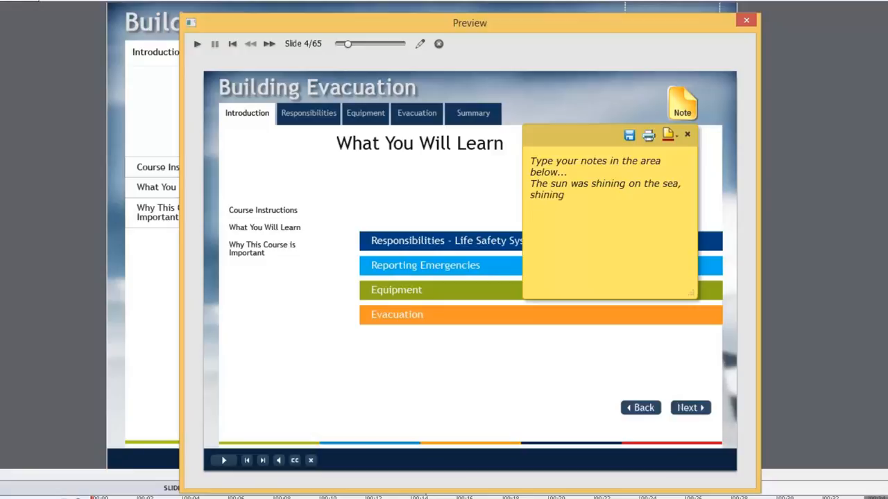
text(with all)
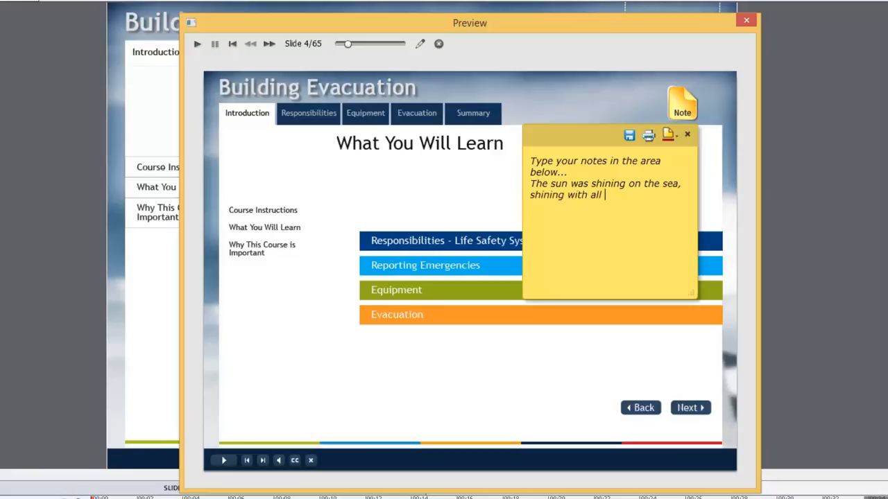
text(it's might)
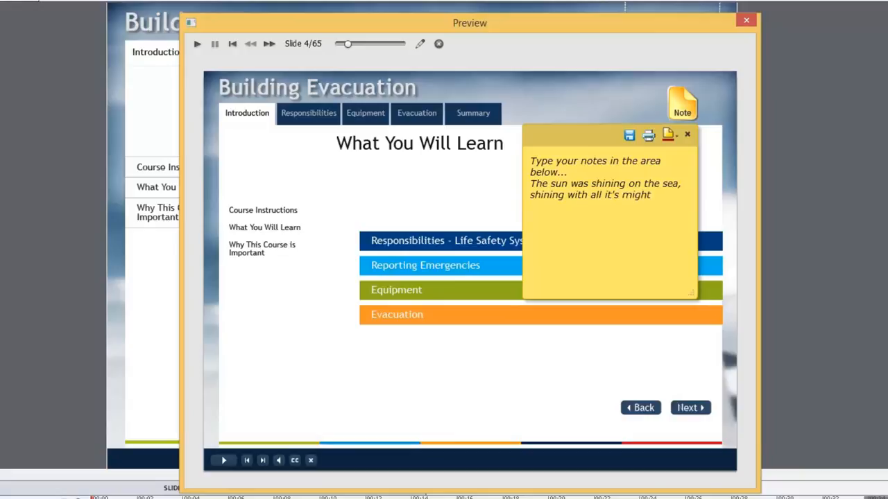
text(.)
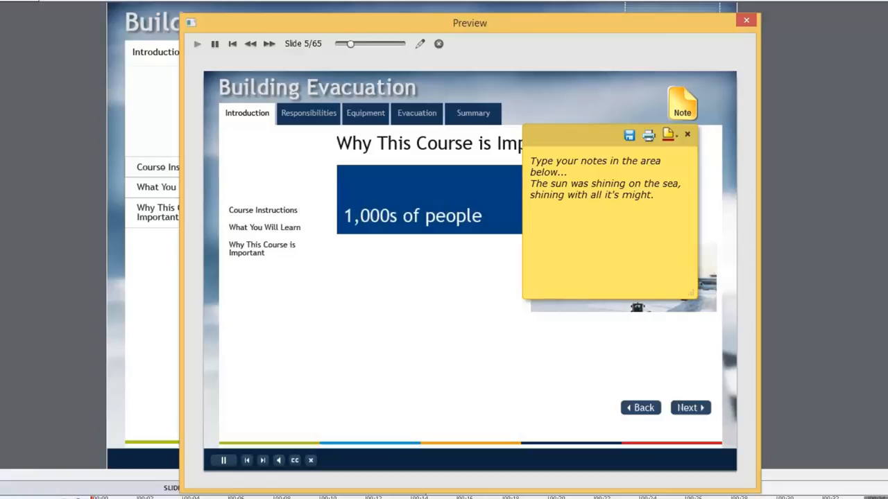
Step: Drag the note by its title bar down to the slide's lower left
drag(610, 136, 470, 253)
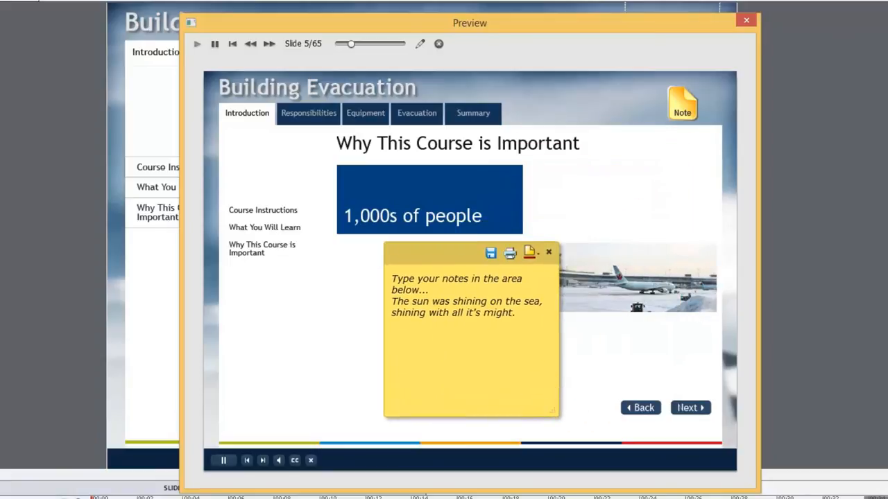
drag(470, 253, 290, 280)
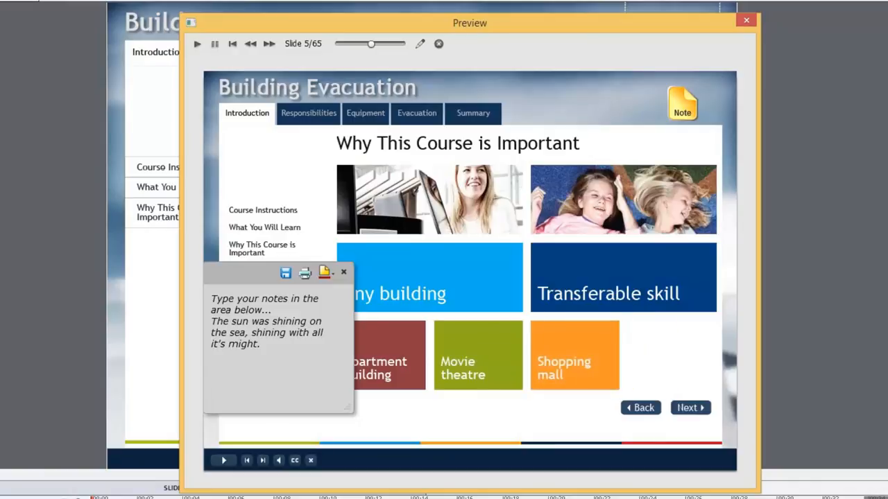
Step: Type 'It did it's very best to make the billows smooth and bright.' into the note
text(It did)
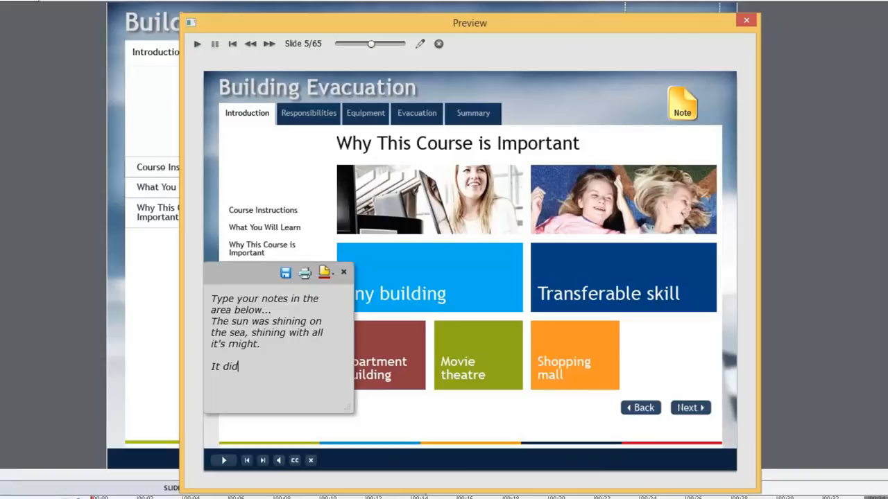
text(it's very)
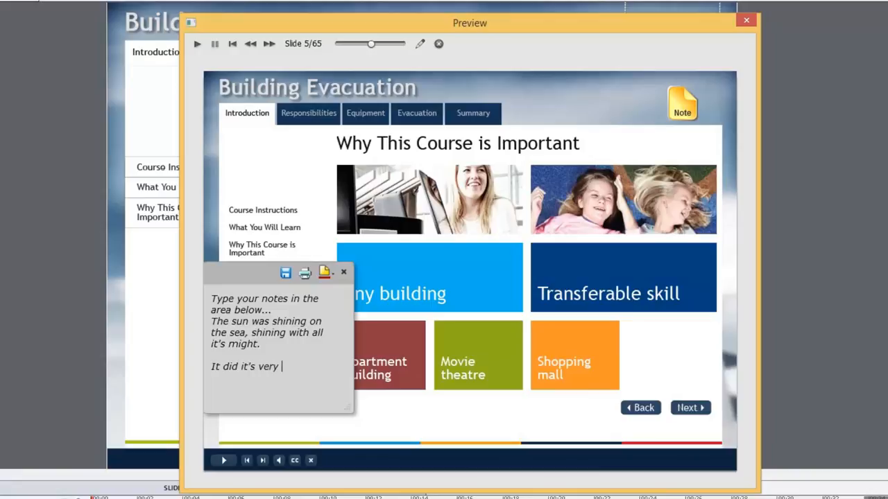
text(best to make t)
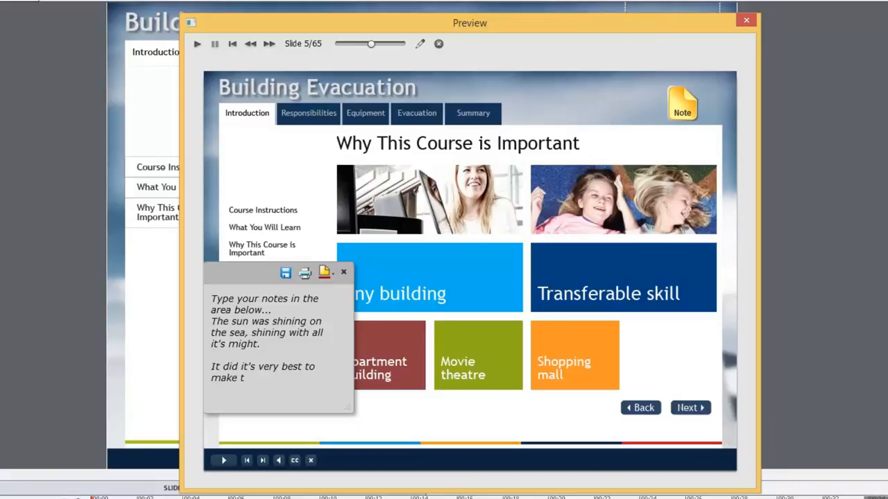
text(he billows)
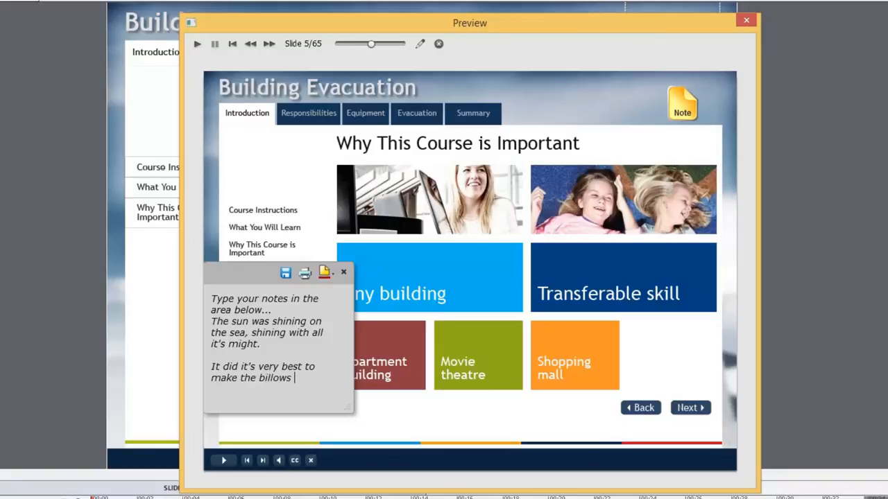
text(smooth and)
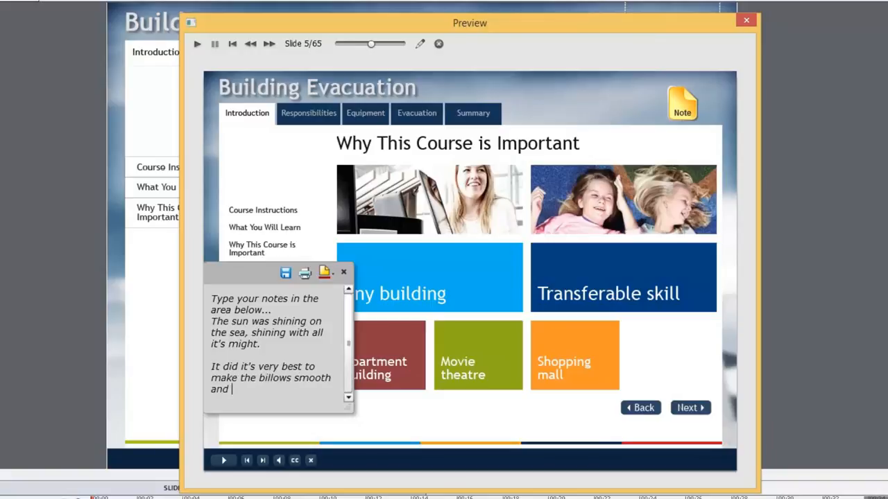
text(bright)
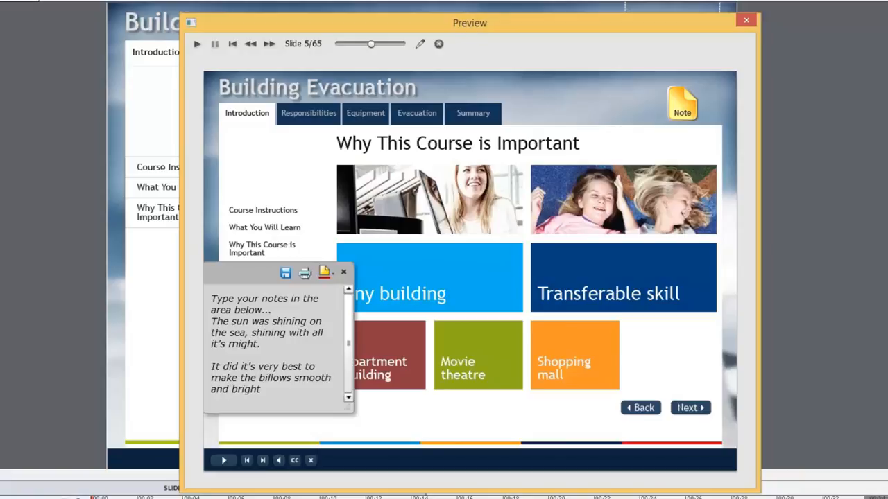
text(.)
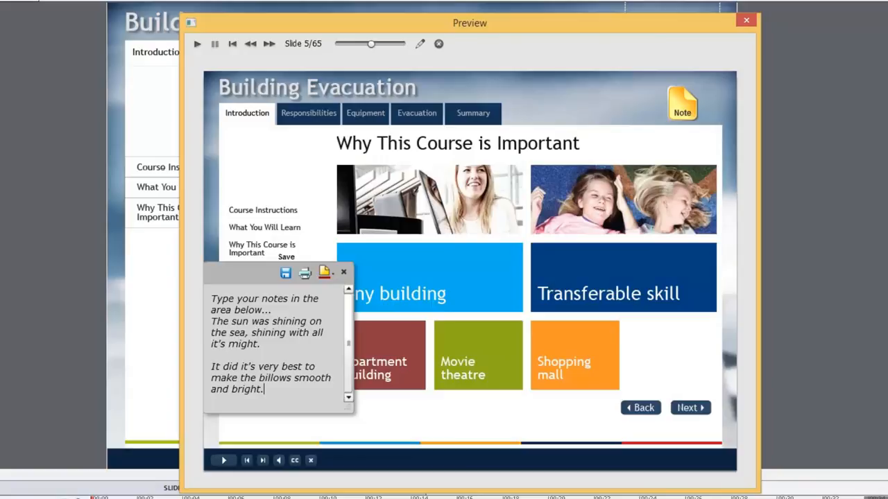
mouse_move(305, 272)
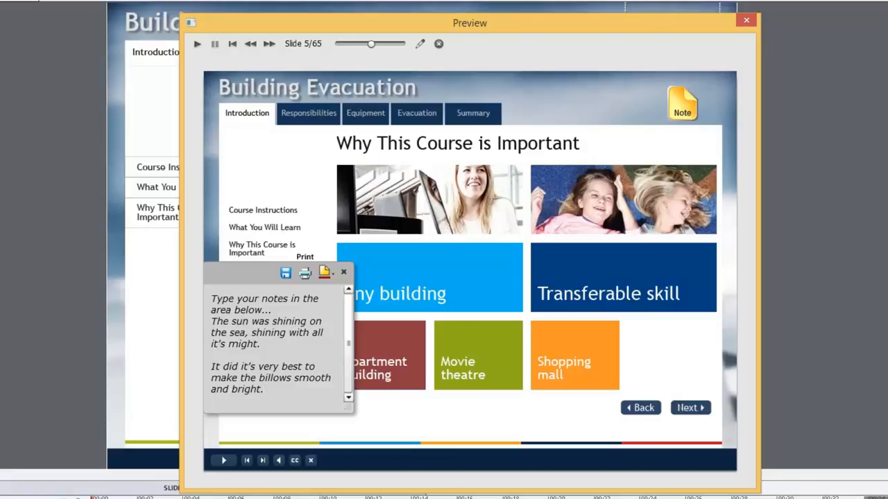
Step: Save the note's two typed sentences to a file and launch it in Microsoft Word
click(264, 388)
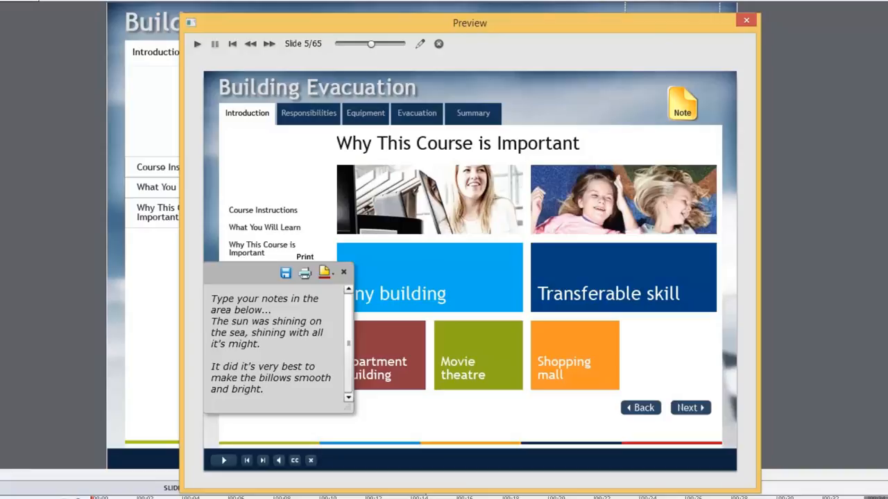
click(263, 389)
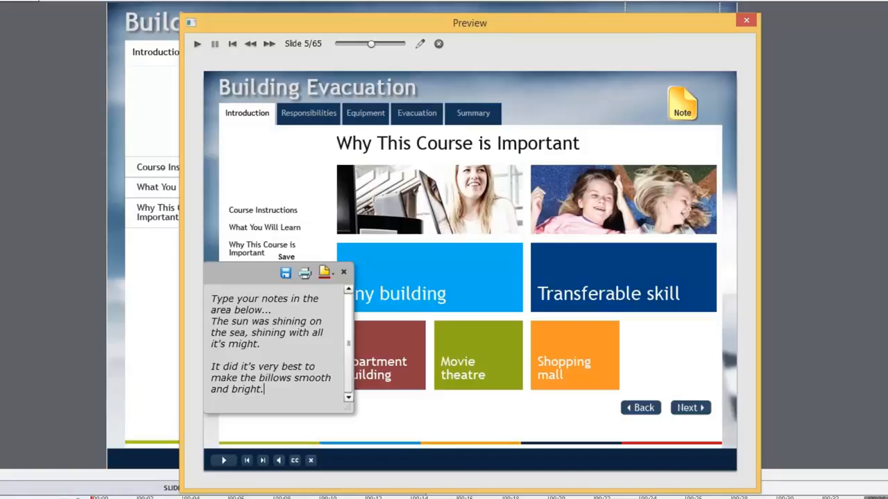
click(286, 272)
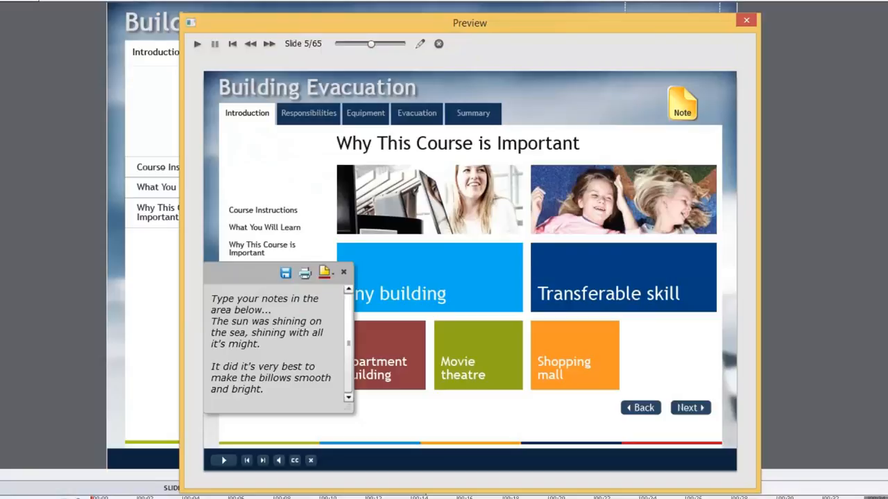
mouse_move(305, 272)
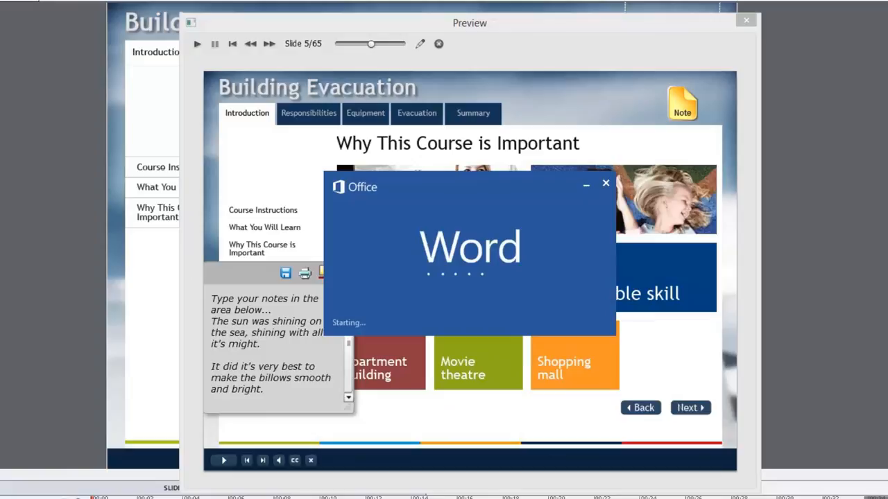
Step: Review the saved note text in the Word document and close it to return to the preview
click(605, 183)
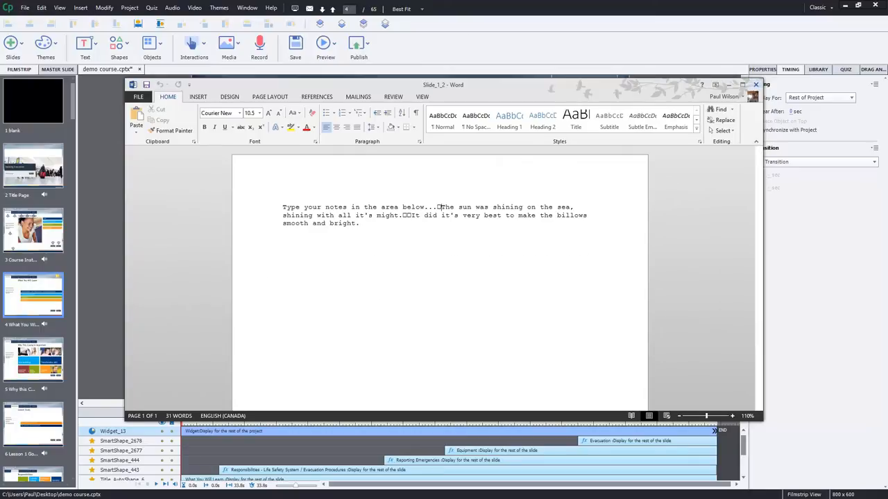
click(325, 47)
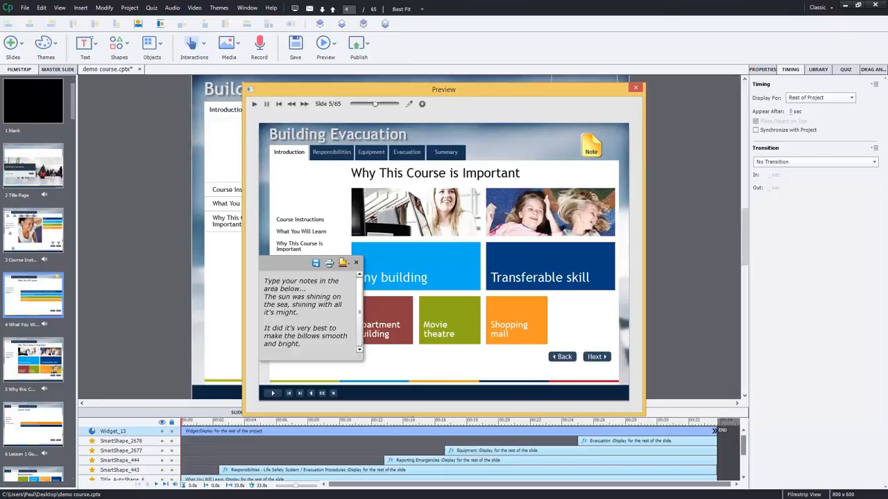